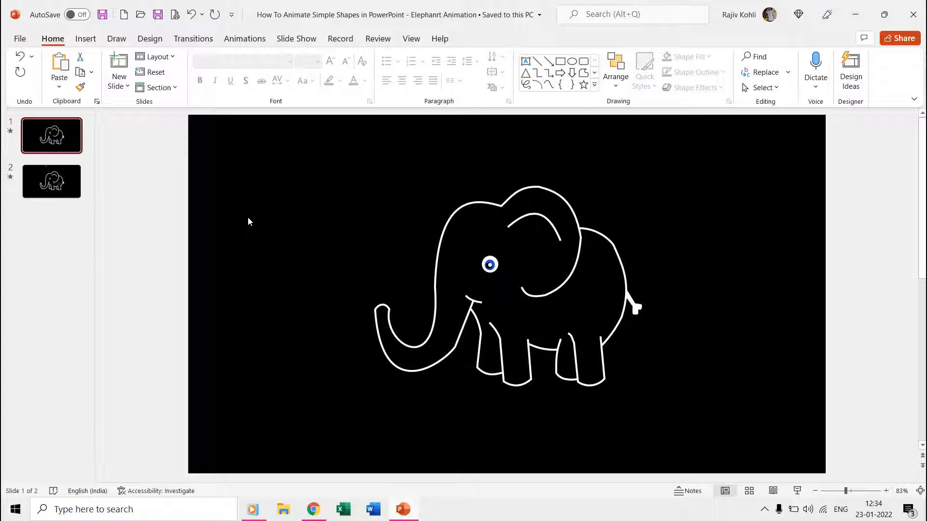
Switch to Chrome's CodePen 'SVG Exercise 09' elephant illustration for comparison.
{"action": "left_click", "coordinate": [314, 509]}
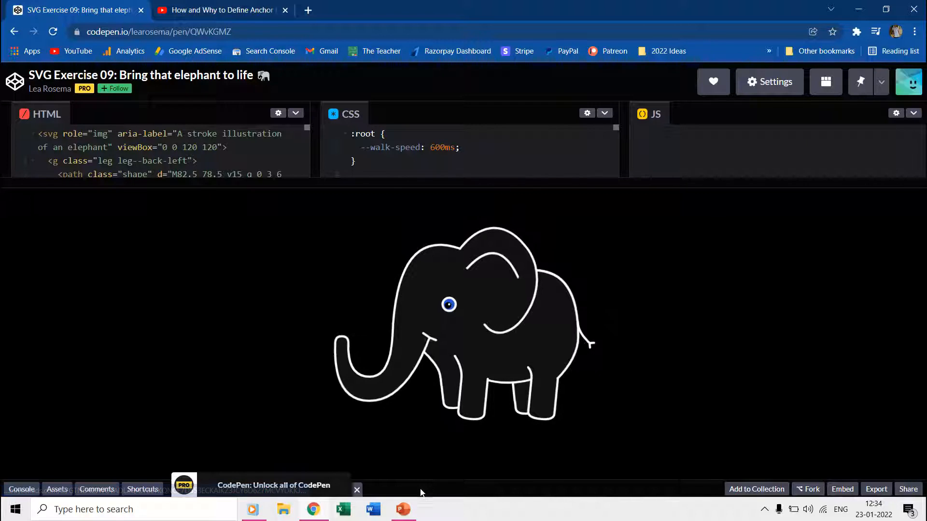
{"action": "left_click", "coordinate": [403, 509]}
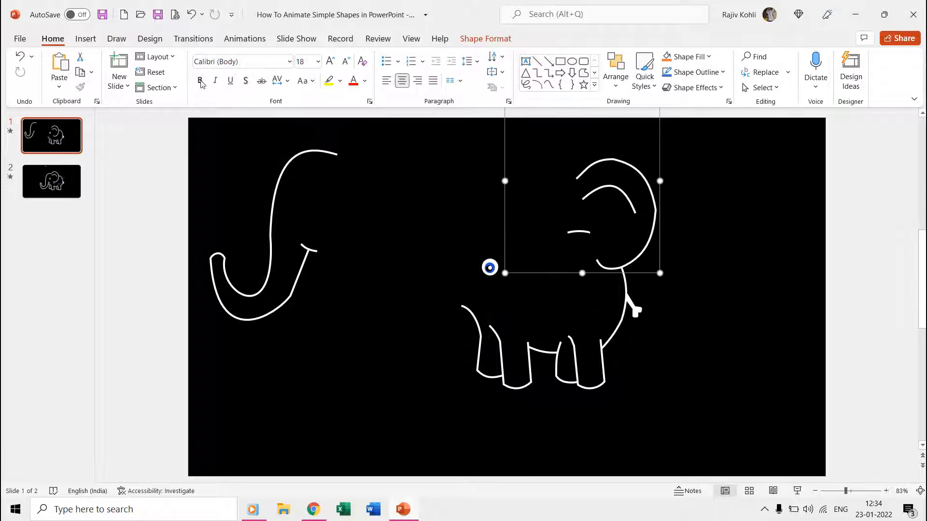
Browse the Insert tab's Shapes gallery to locate Freeform: Shape under Recently Used Shapes.
{"action": "left_click", "coordinate": [85, 39]}
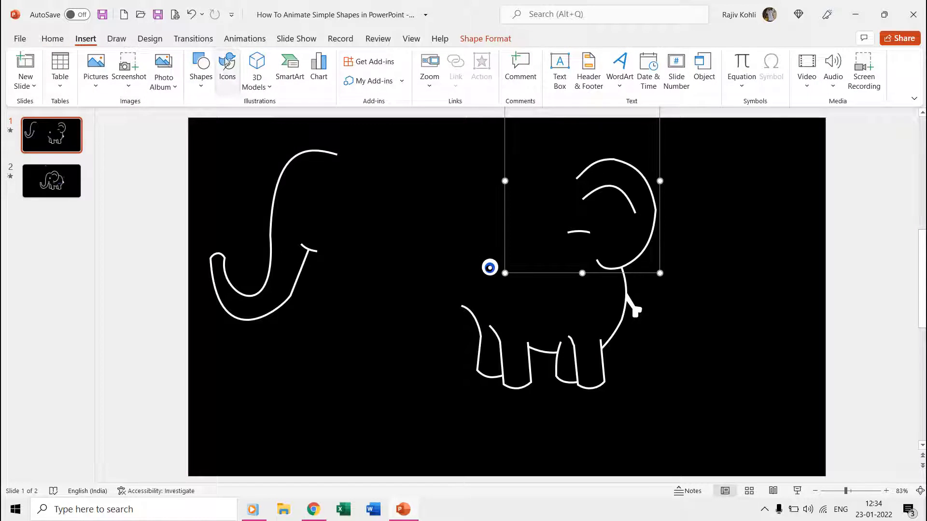
{"action": "left_click", "coordinate": [200, 71]}
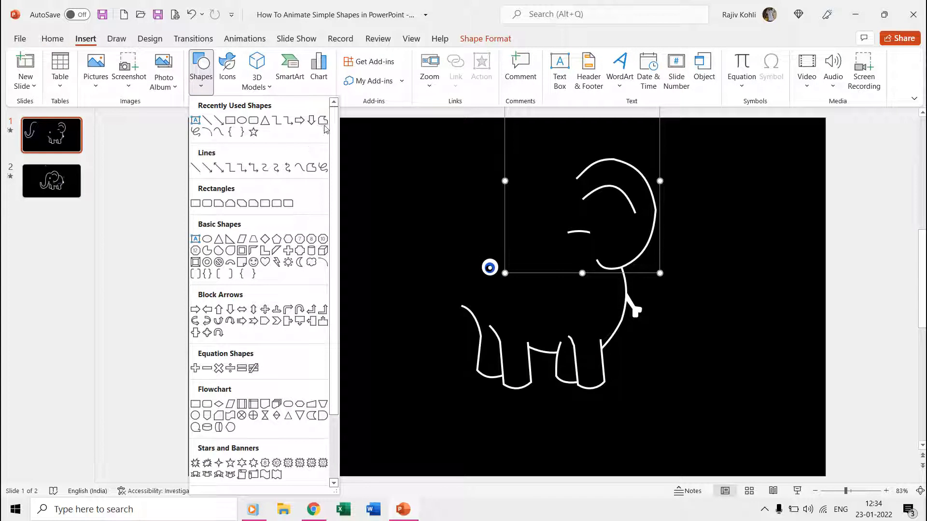
{"action": "mouse_move", "coordinate": [324, 120]}
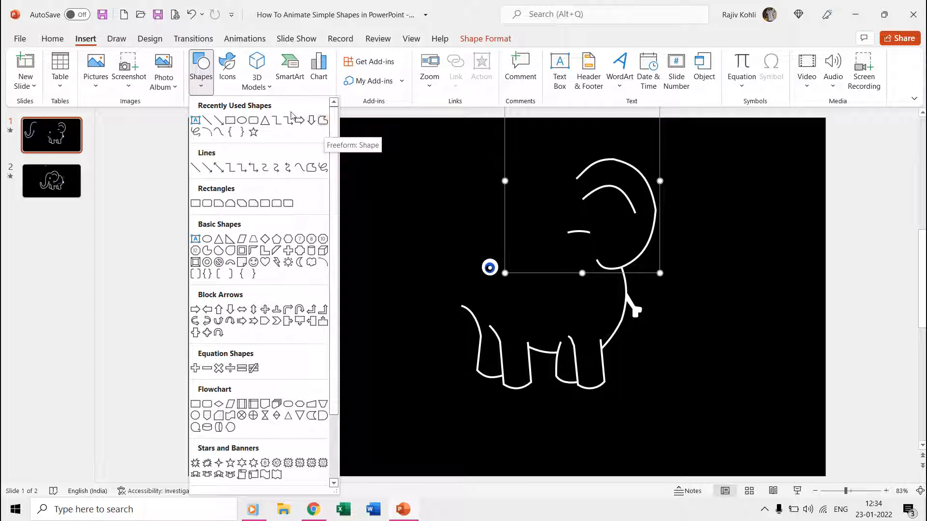
{"action": "left_click", "coordinate": [52, 39]}
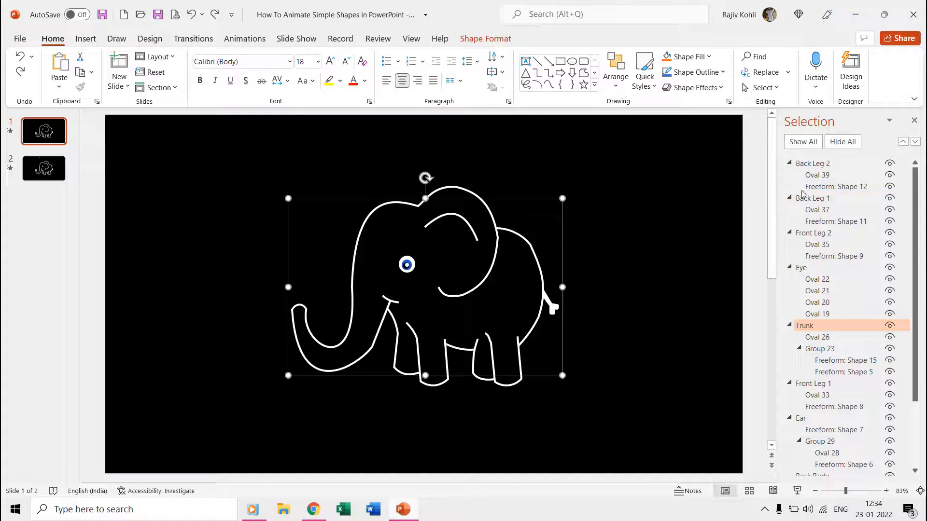
{"action": "mouse_move", "coordinate": [647, 204]}
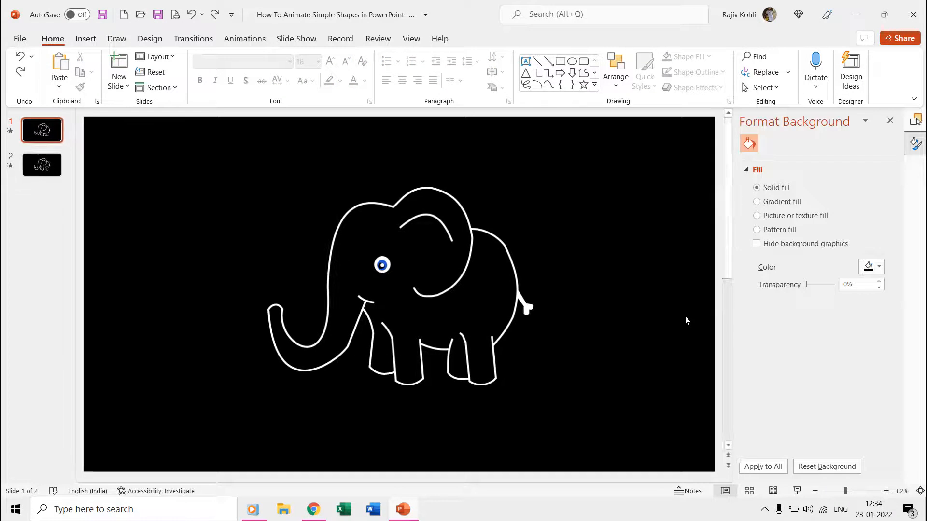
{"action": "left_click", "coordinate": [879, 266]}
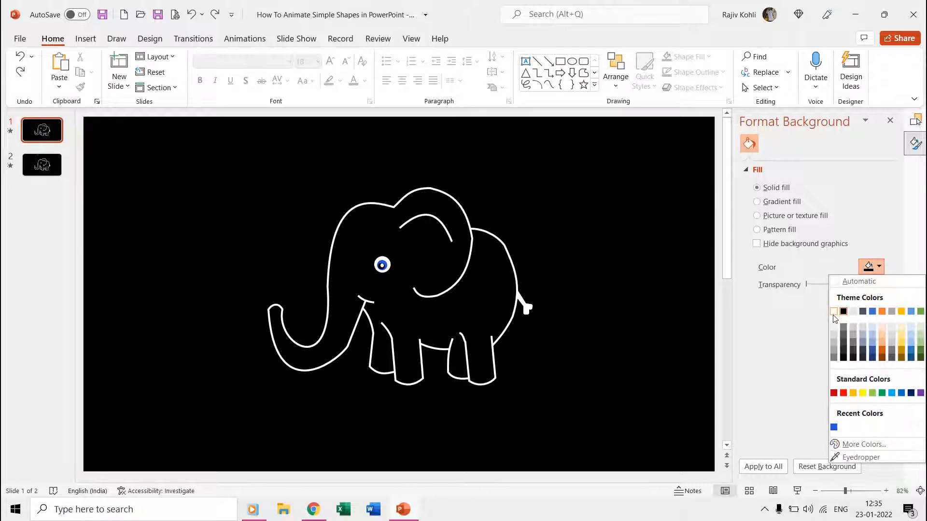
{"action": "left_click", "coordinate": [834, 311]}
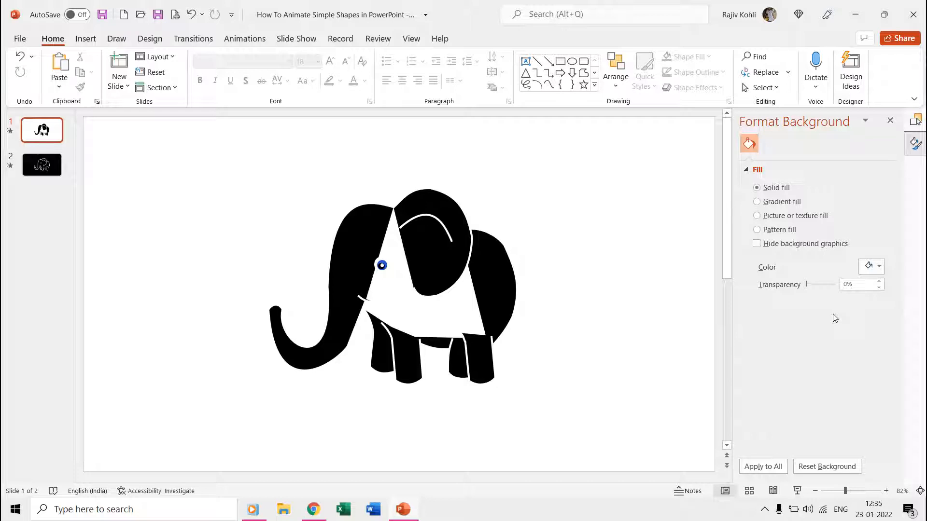
{"action": "left_click", "coordinate": [880, 267]}
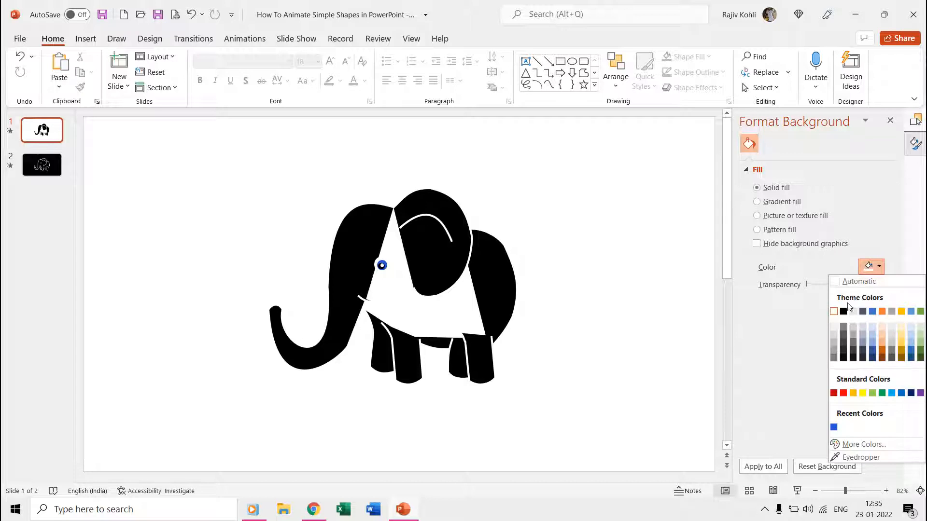
{"action": "left_click", "coordinate": [834, 312]}
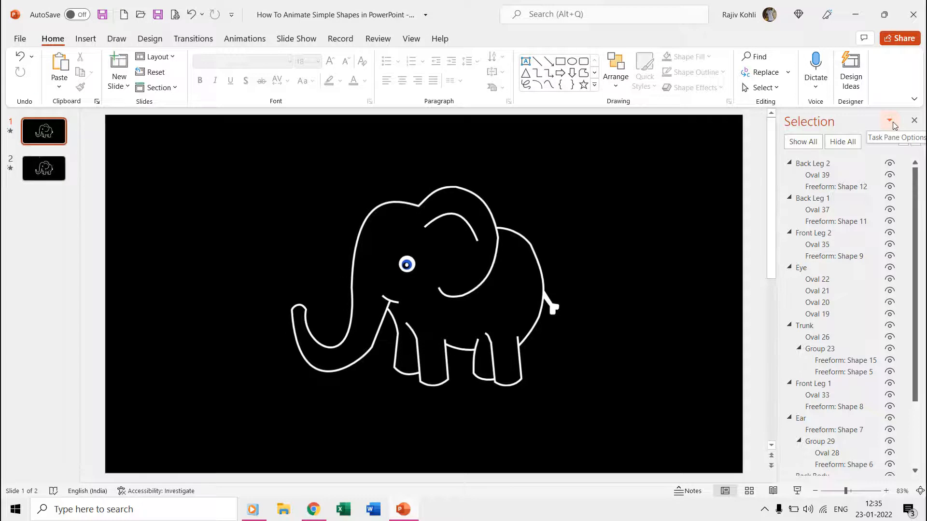
Select Back Leg 2's Oval 39, then go to the YouTube anchor-point tutorial.
{"action": "left_click", "coordinate": [817, 175]}
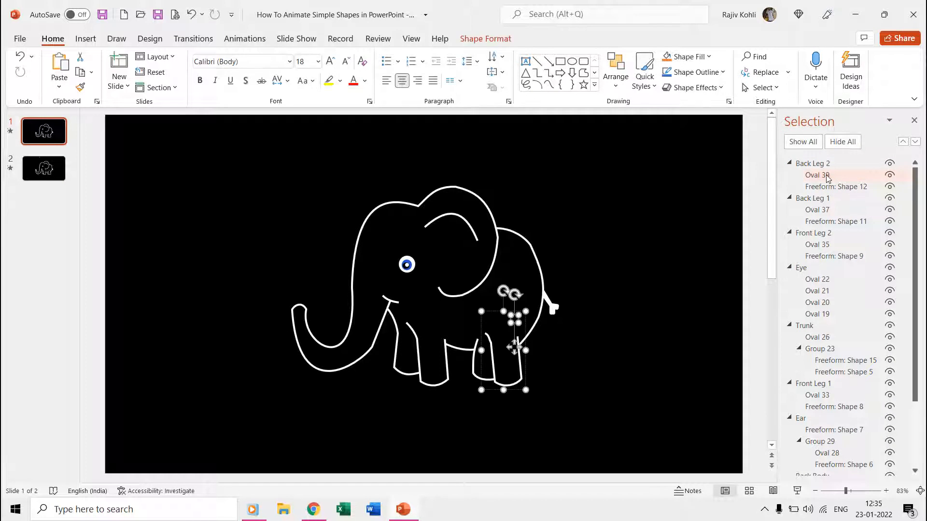
{"action": "left_click", "coordinate": [817, 174]}
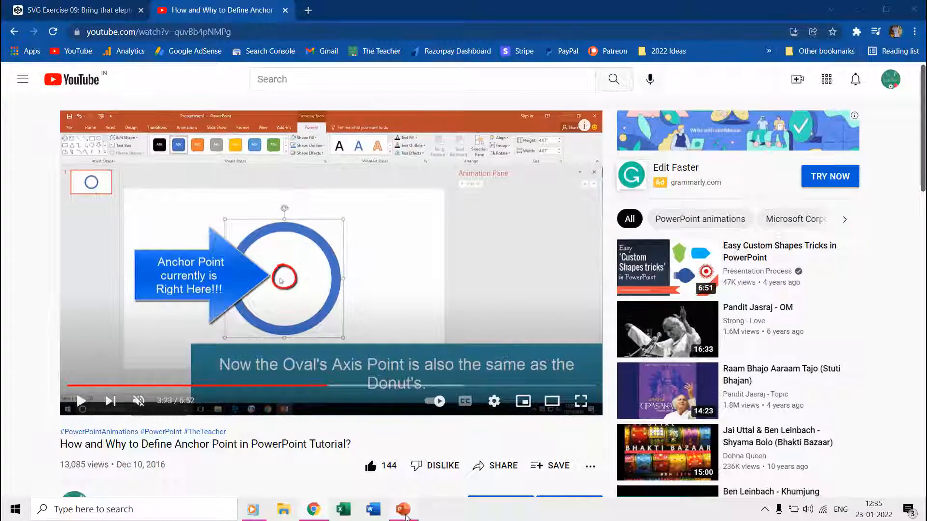
Return to PowerPoint's slide 2 showing the elephant's blue anchor-point circles.
{"action": "left_click", "coordinate": [403, 509]}
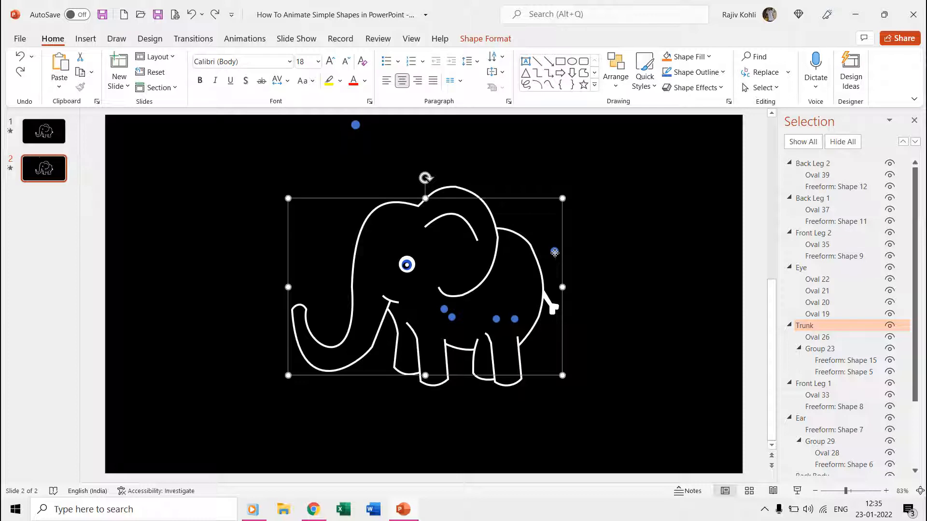
Select the Trunk group's Oval 26, then return to slide 1.
{"action": "left_click", "coordinate": [817, 337]}
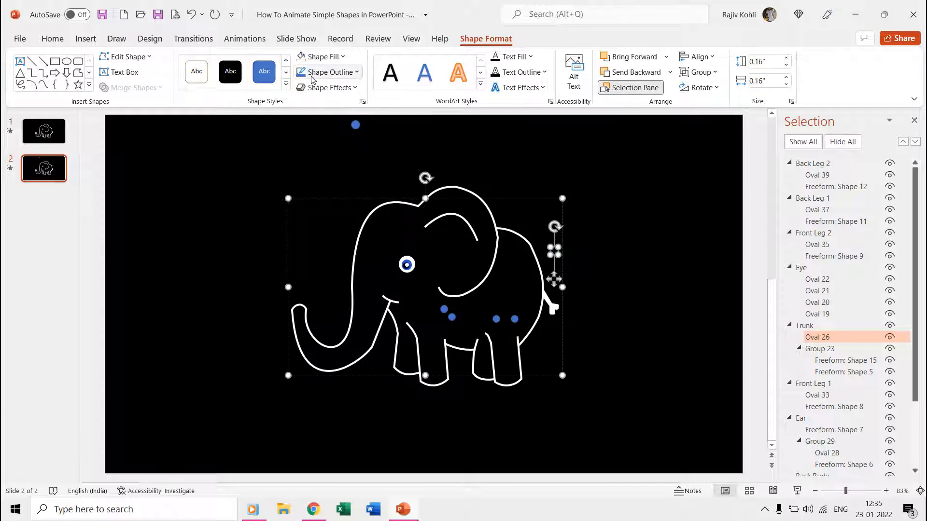
{"action": "mouse_move", "coordinate": [331, 240]}
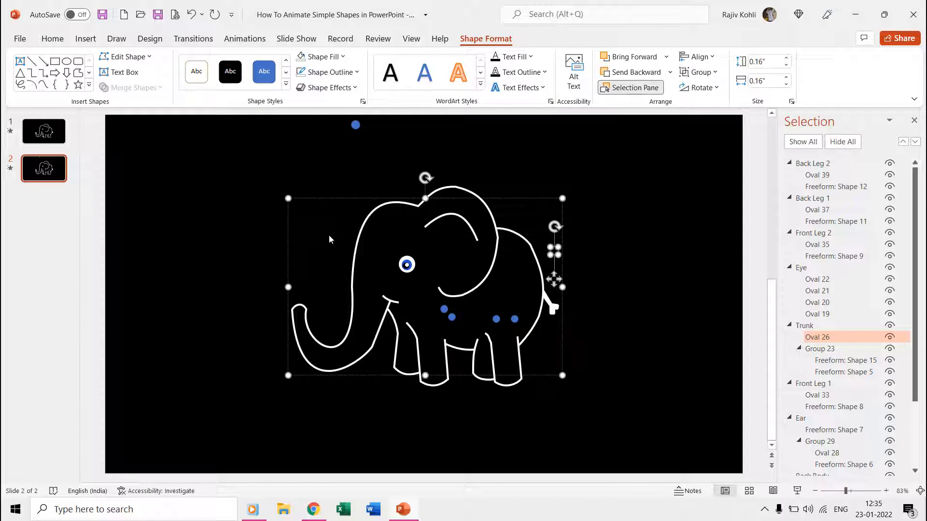
{"action": "left_click", "coordinate": [44, 131]}
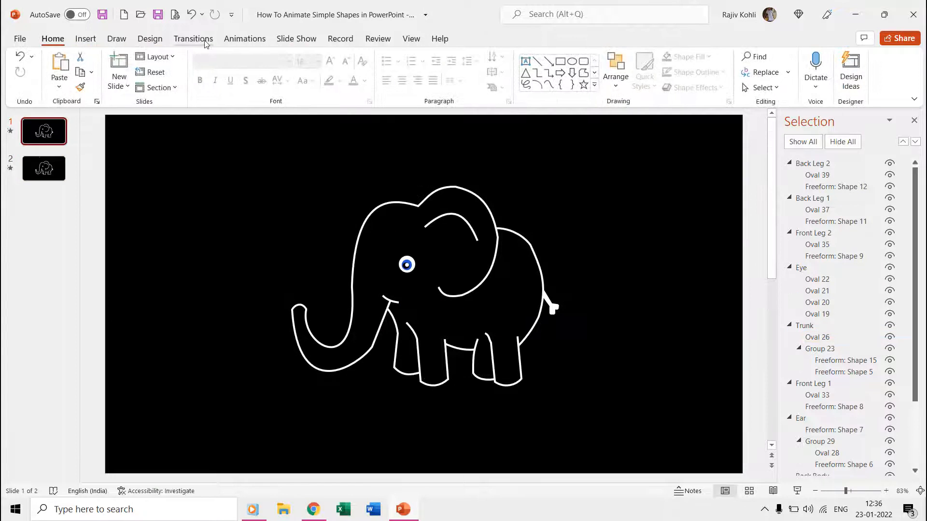
Show slide 1's animation list with effects for Trunk, Tail, Eye, Ear and legs.
{"action": "left_click", "coordinate": [244, 39]}
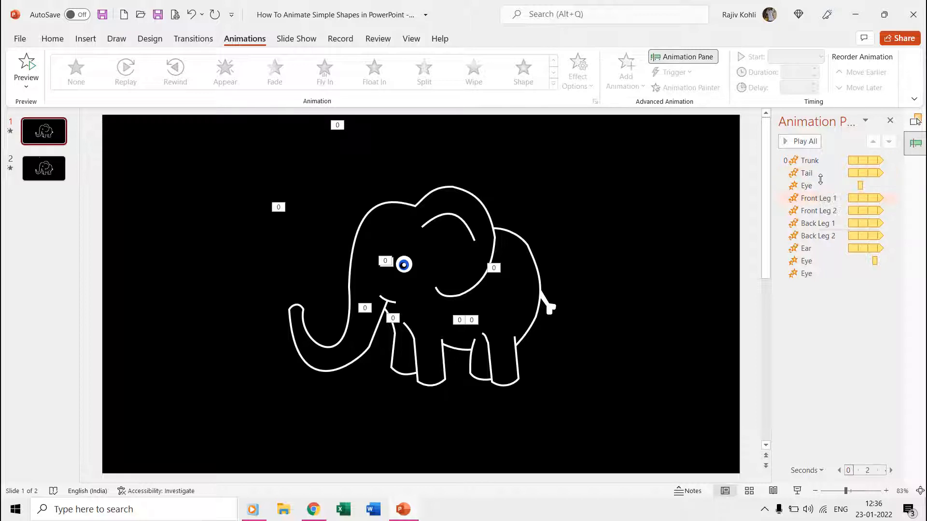
{"action": "mouse_move", "coordinate": [810, 160]}
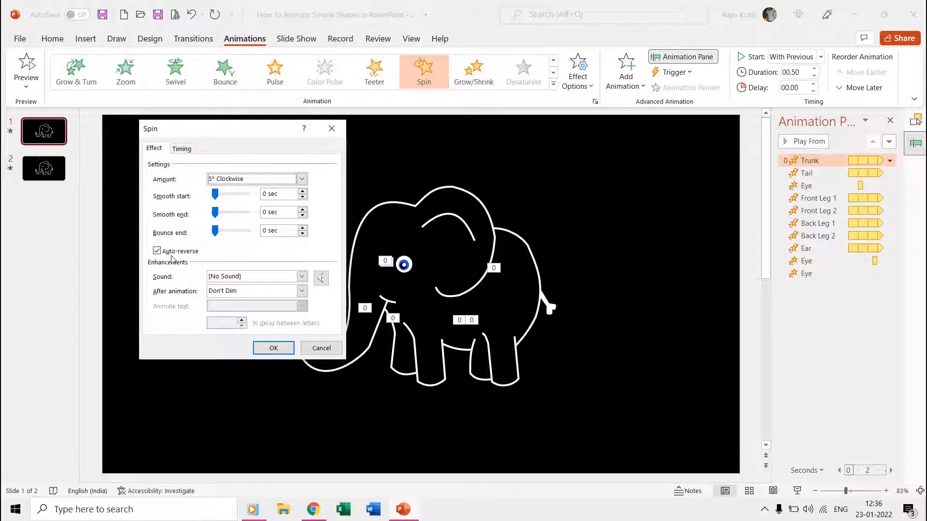
Review the Trunk spin timing: with previous, repeating until end of slide.
{"action": "left_click", "coordinate": [181, 148]}
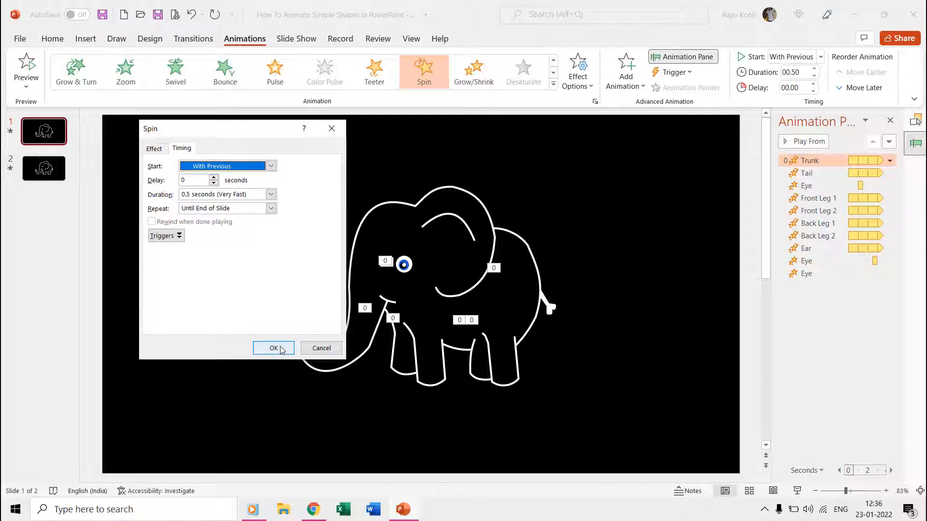
{"action": "left_click", "coordinate": [154, 149]}
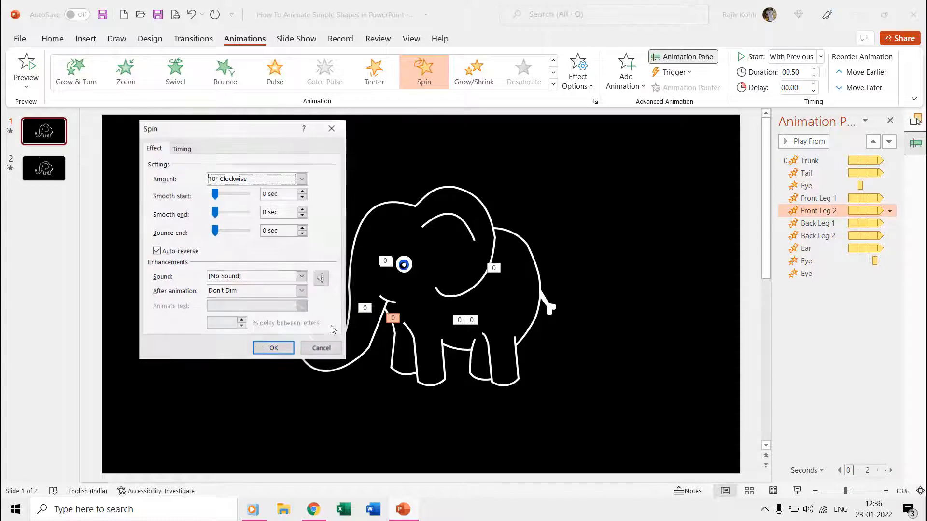
Close Front Leg 2's 10° spin settings for the Eye's 2% grow/shrink.
{"action": "left_click", "coordinate": [274, 348]}
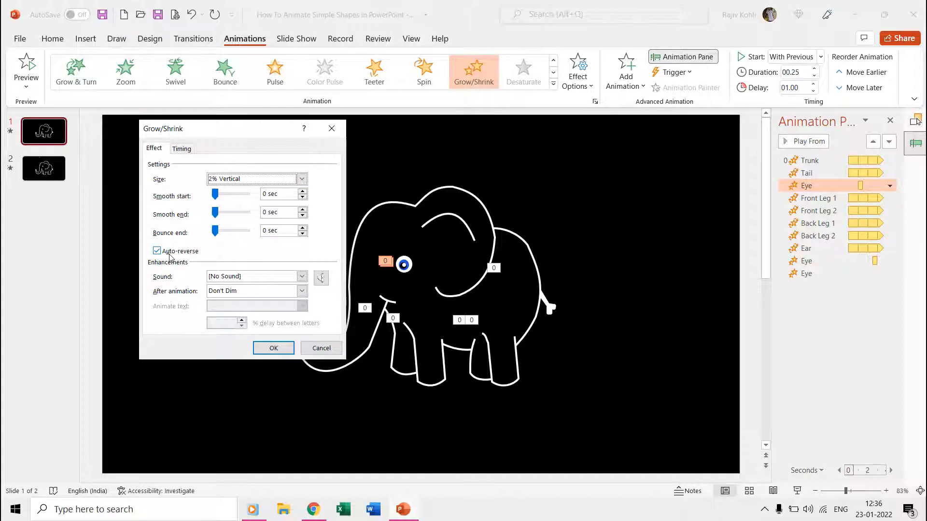
Check both Eye blink timings: 1 s and 2.5 s delays, 0.25 s duration.
{"action": "left_click", "coordinate": [182, 148]}
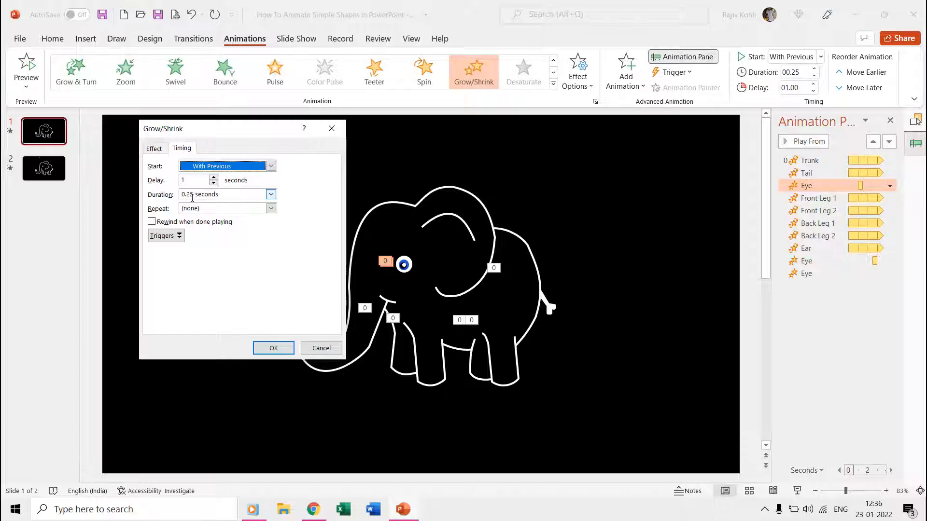
{"action": "left_click", "coordinate": [198, 179]}
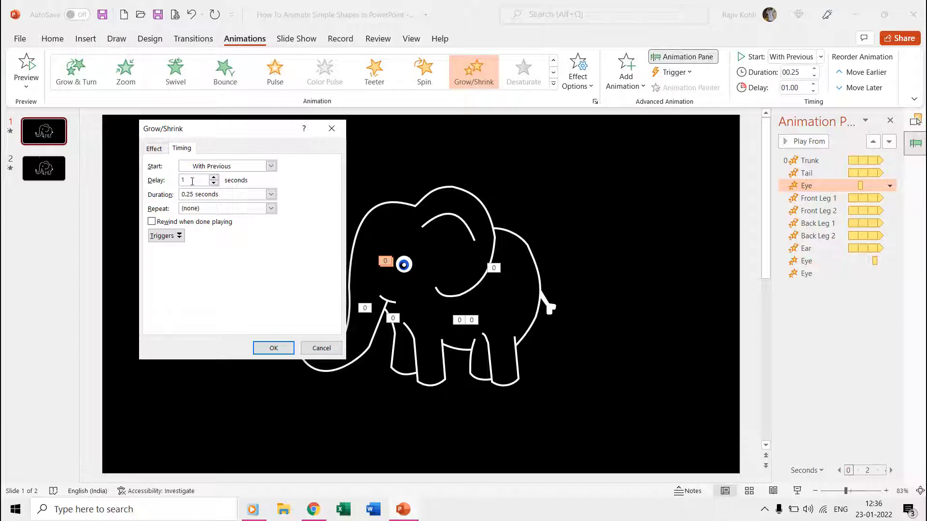
{"action": "left_click", "coordinate": [274, 348]}
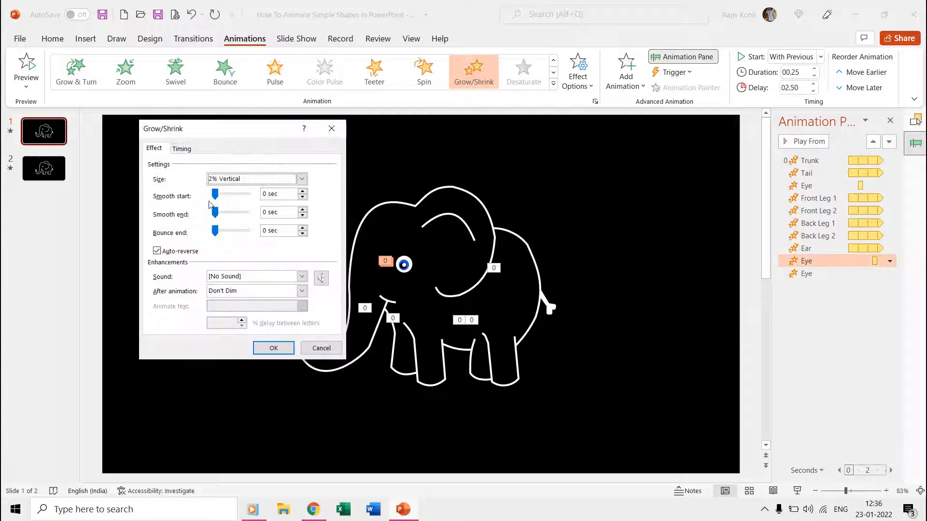
{"action": "left_click", "coordinate": [182, 148]}
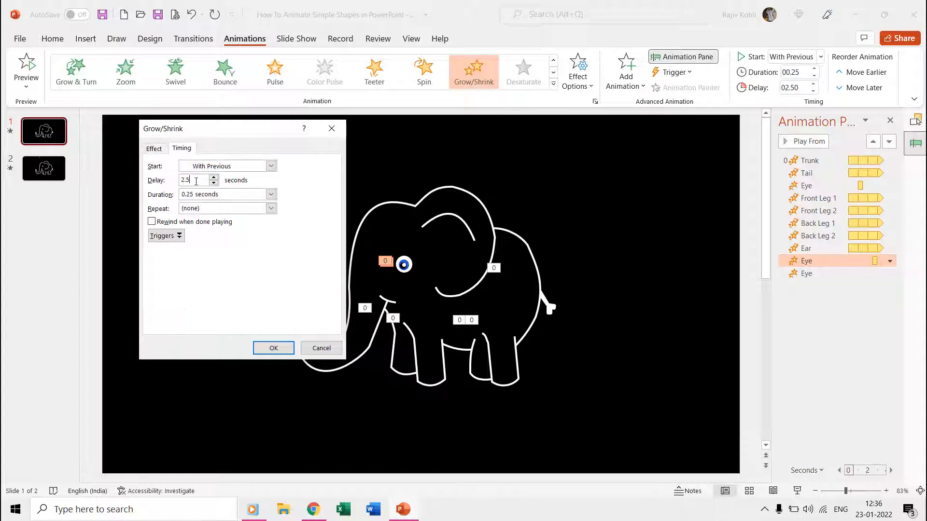
{"action": "left_click", "coordinate": [273, 348]}
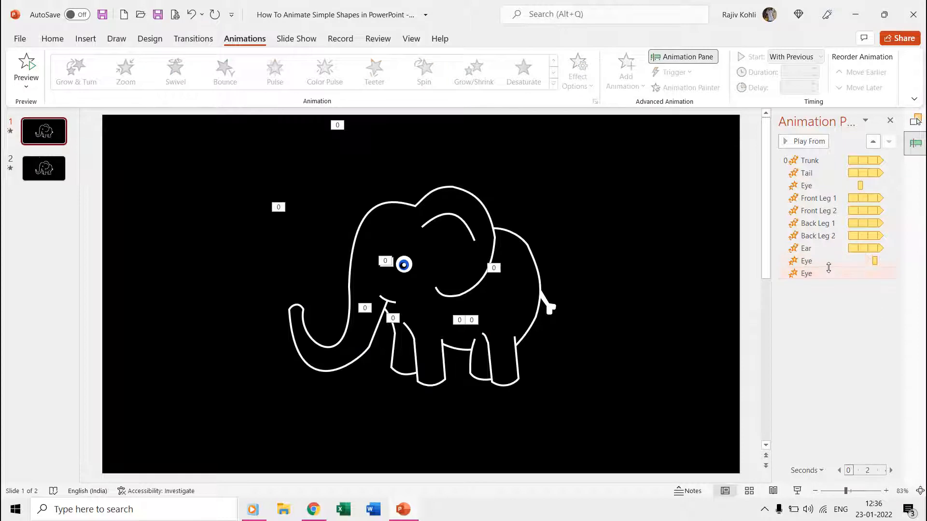